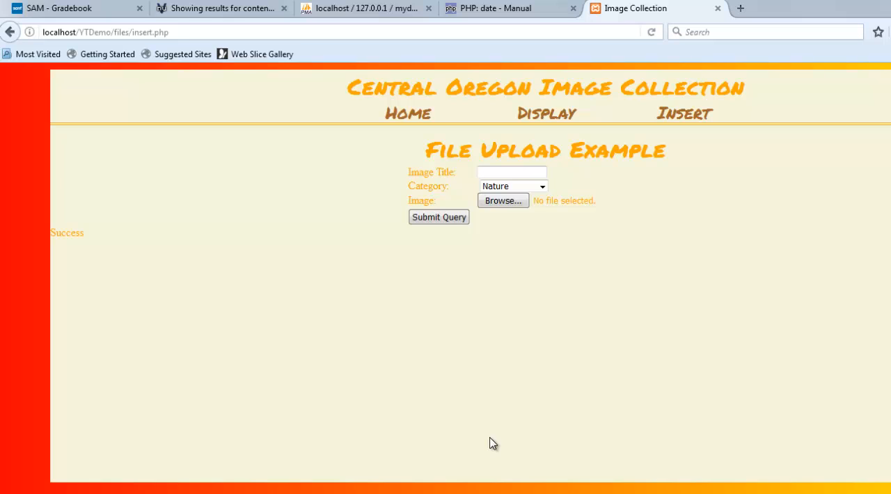
mouse_move(472, 439)
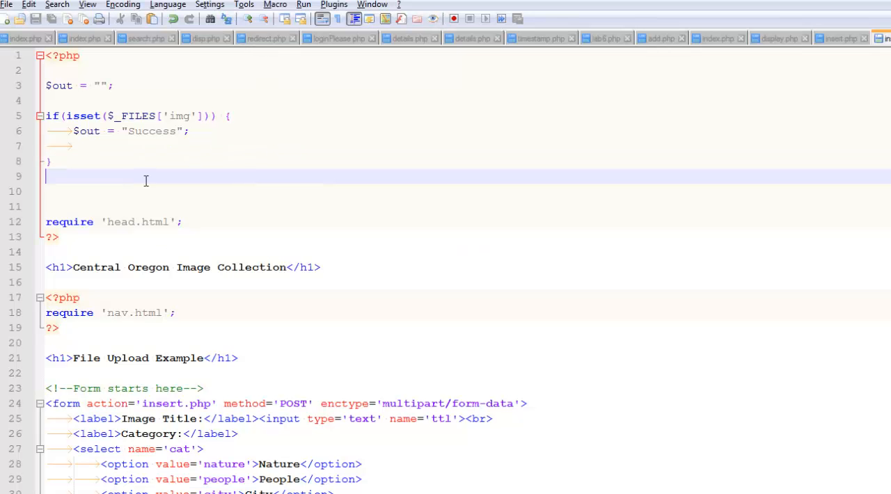
Inside the upload check block, add var_dump($_FILES['img']); on its own line
left_click(166, 115)
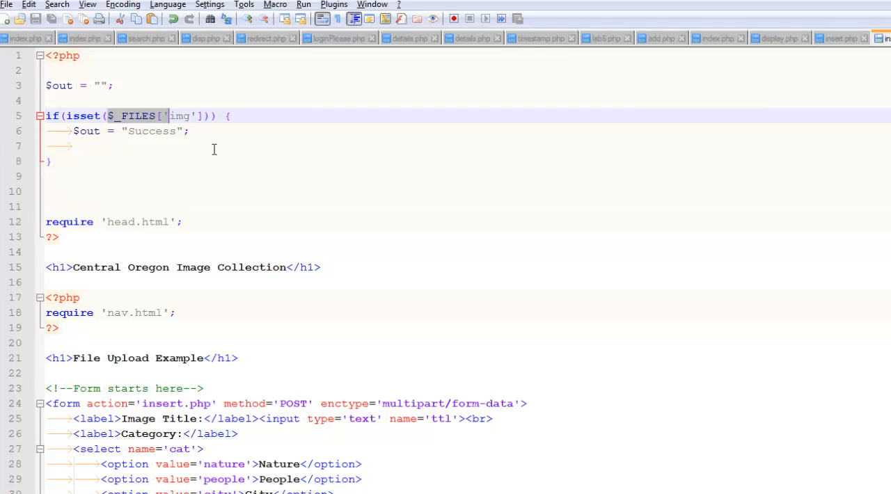
left_click(200, 131)
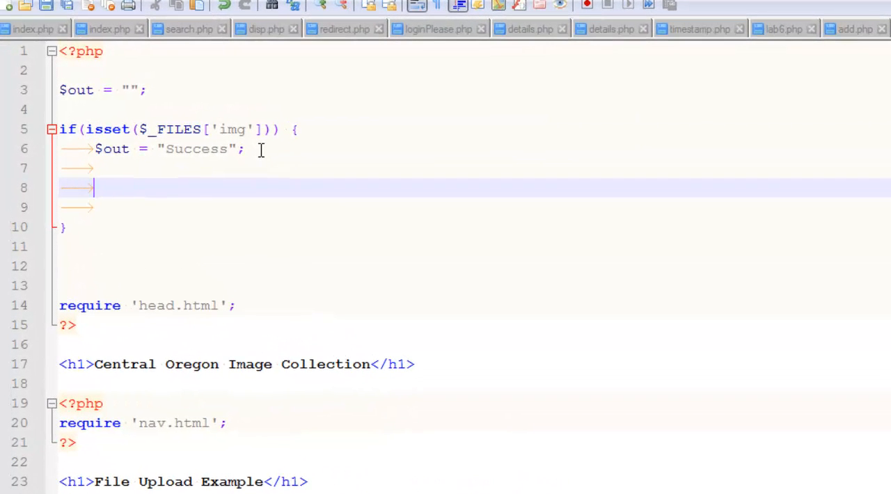
left_click(147, 129)
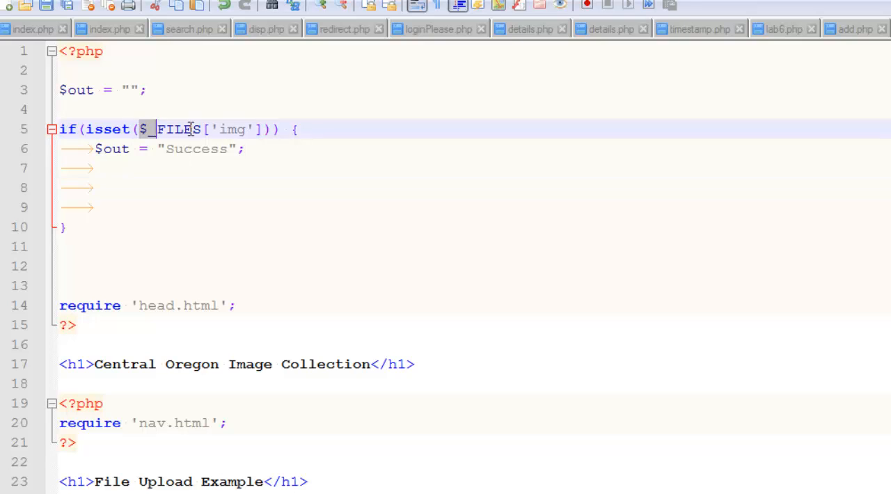
left_click(166, 187)
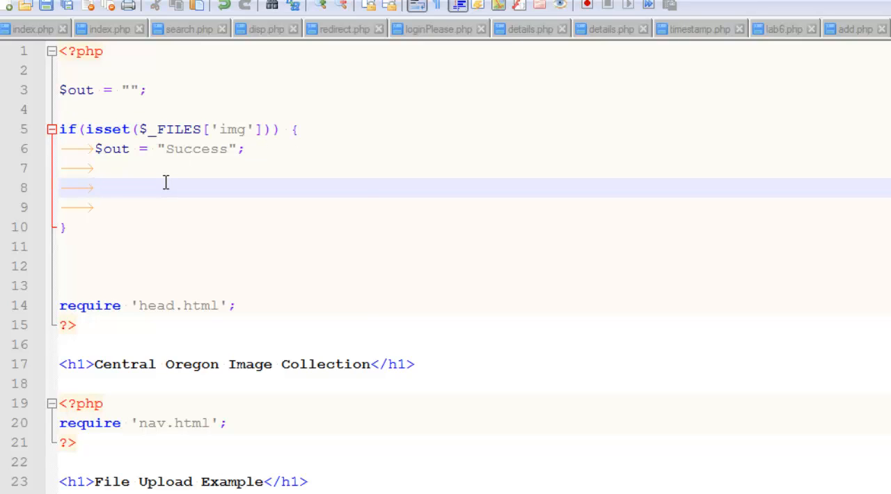
type("var_")
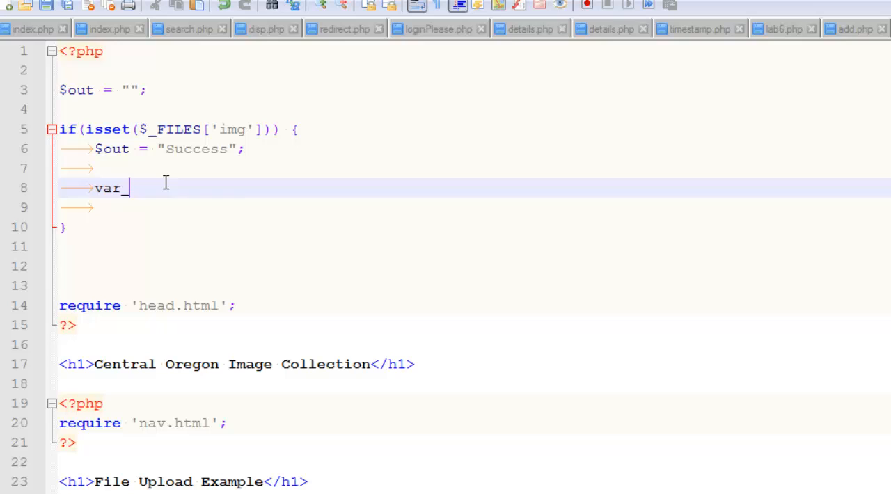
type("dump(")
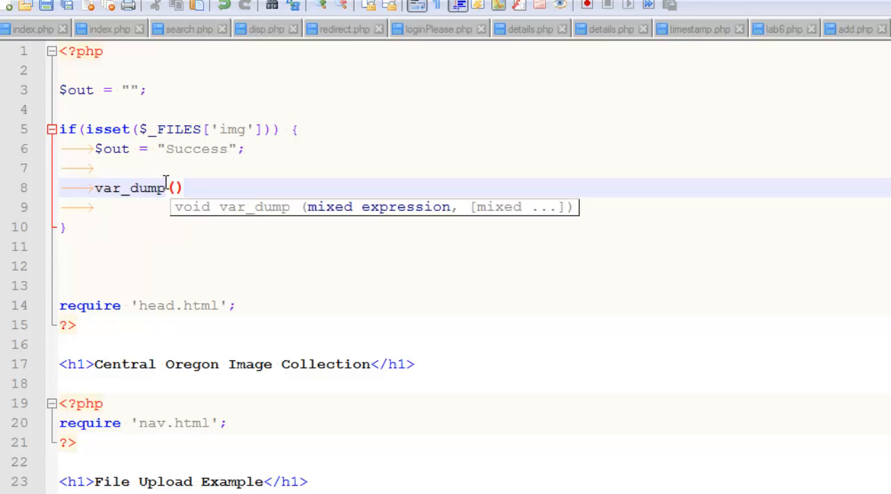
type("$")
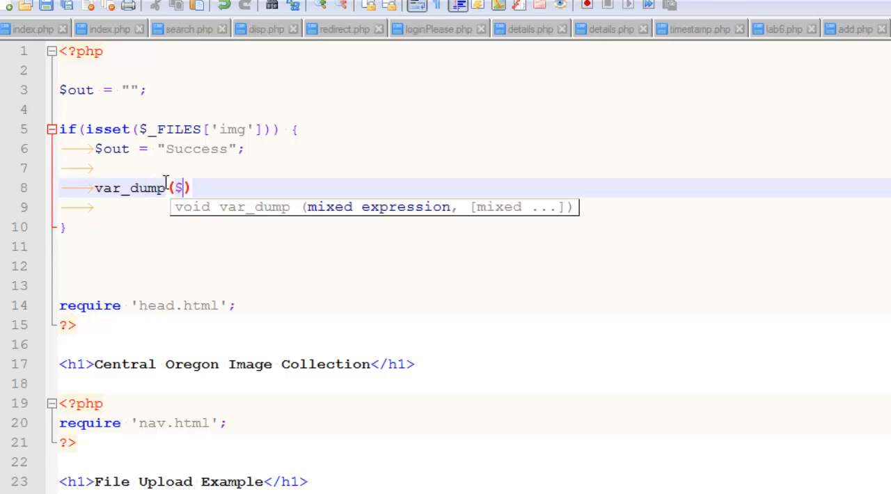
type("_FILES")
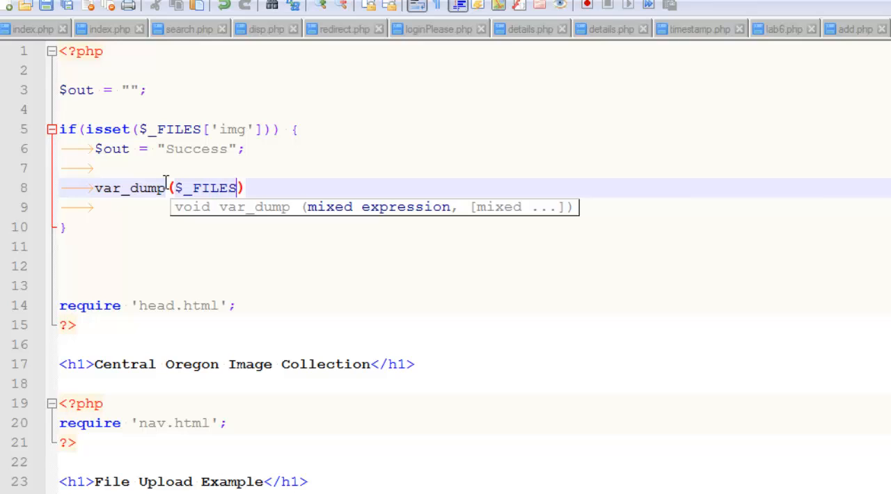
type("[]")
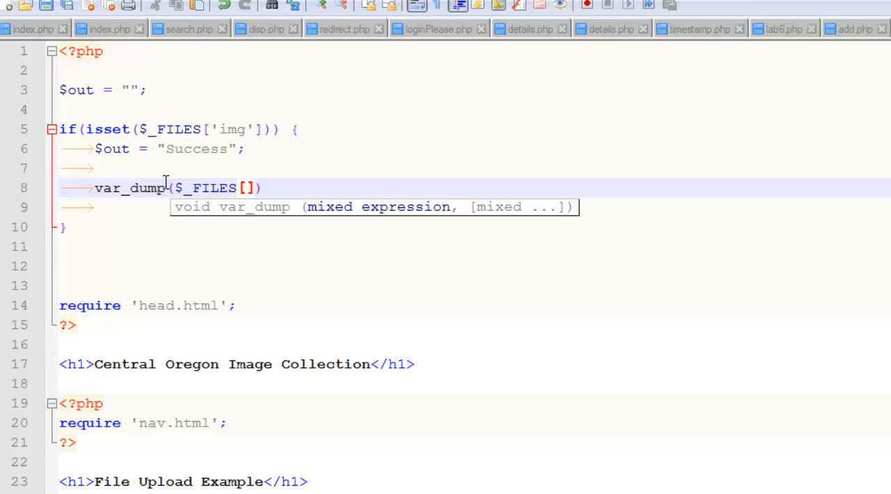
type("'img'")
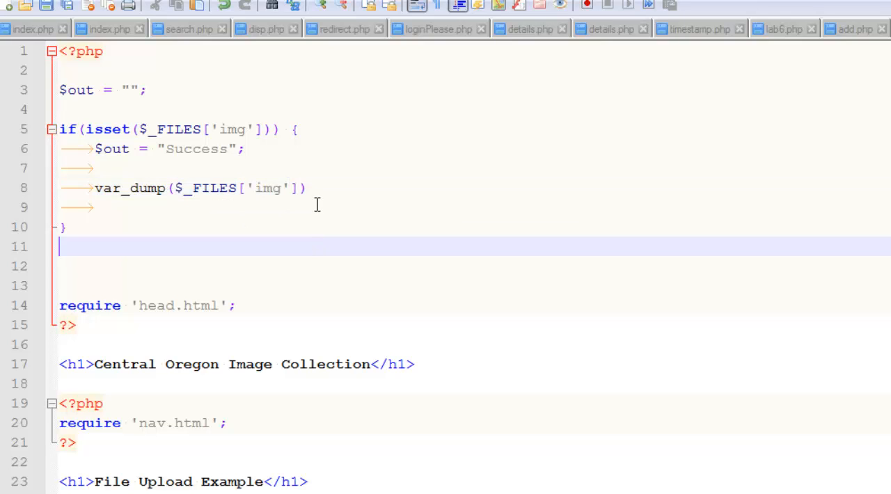
type(";")
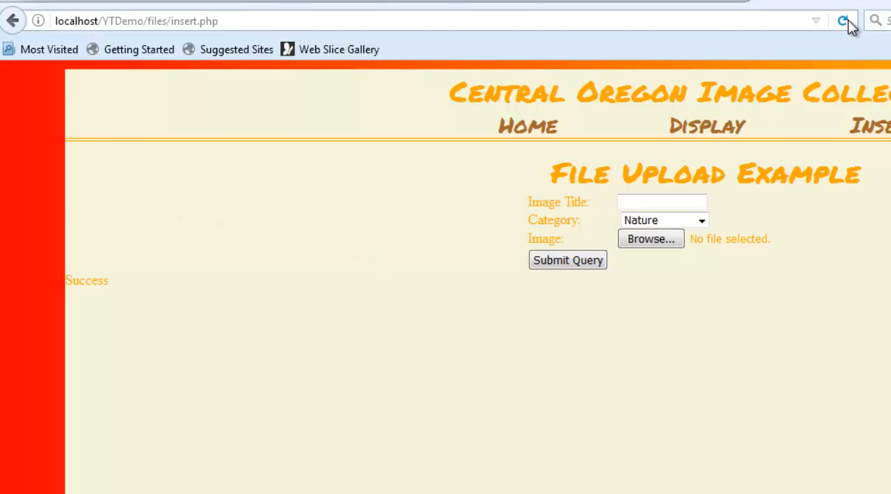
Reload insert.php and highlight the dumped name key and Smith-Rock.jpg value
left_click(843, 20)
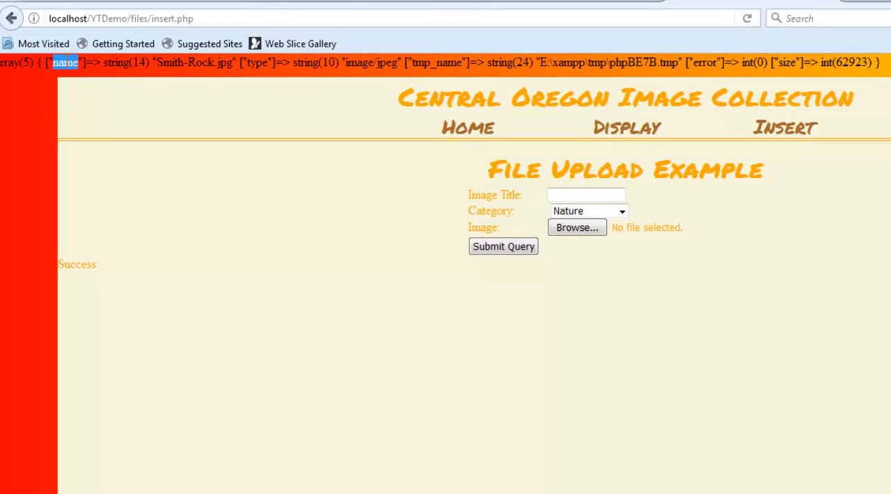
double_click(194, 63)
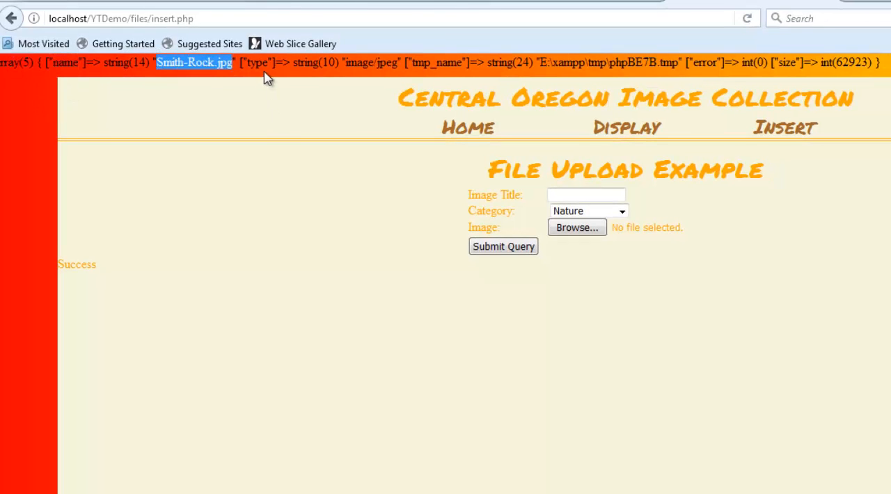
double_click(370, 61)
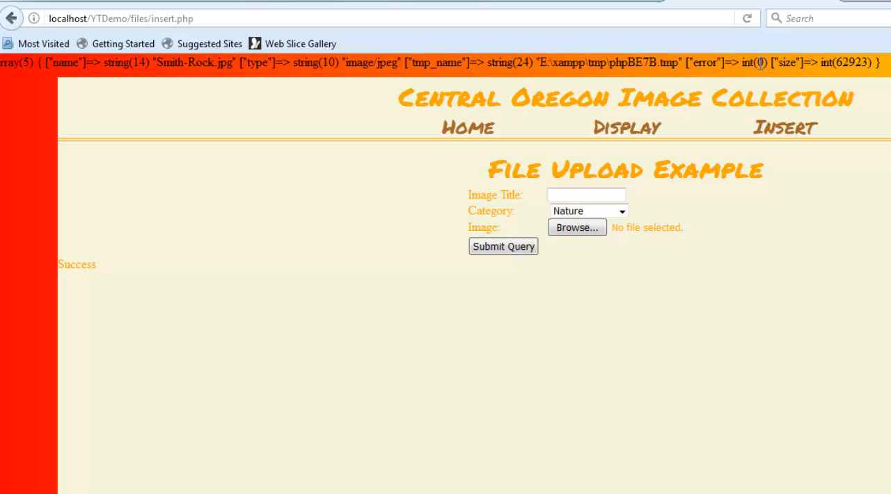
mouse_move(832, 156)
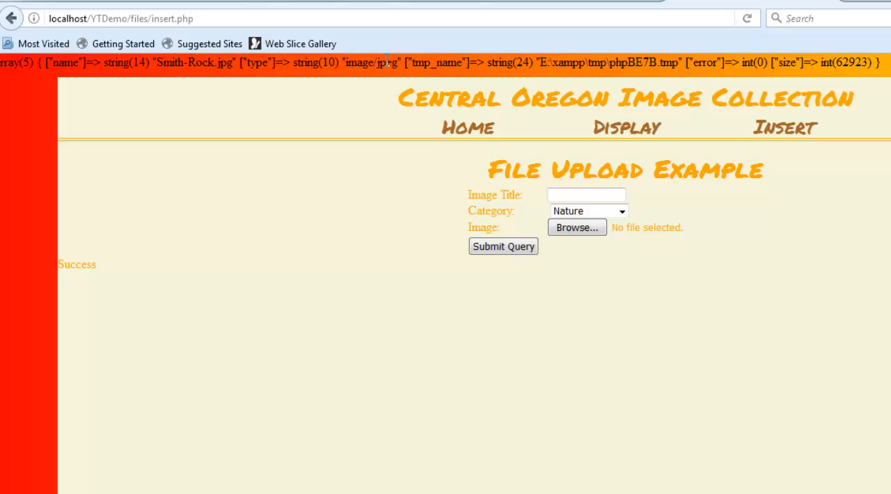
mouse_move(367, 201)
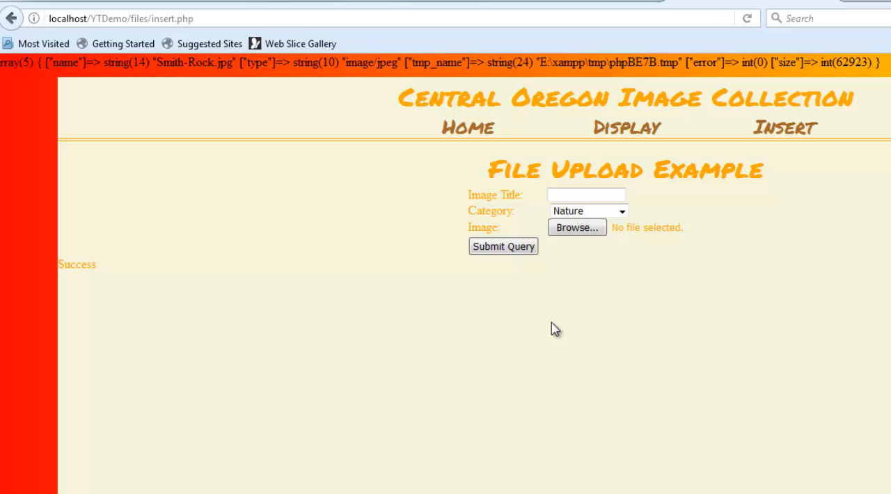
mouse_move(490, 334)
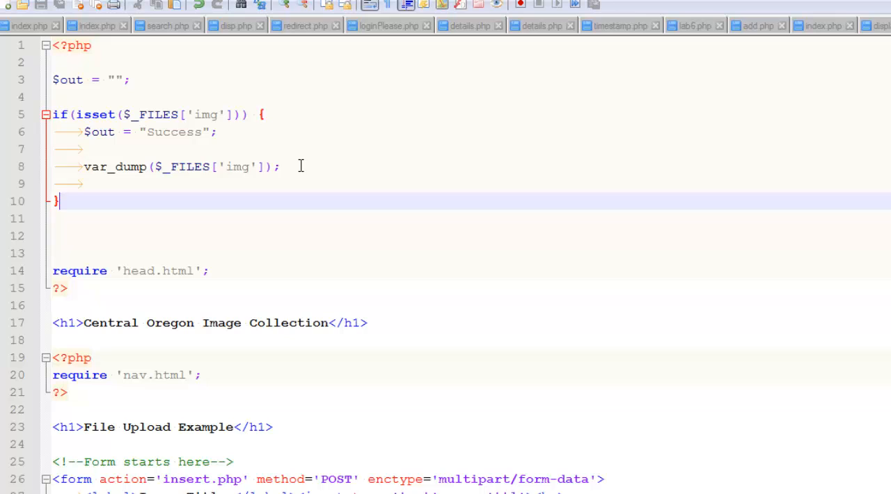
Below var_dump, check $_FILES['img']['error'] against UPLOAD_ERR_OK, appending 'No Error Code<br>' or the code with $flag = FALSE
key("enter")
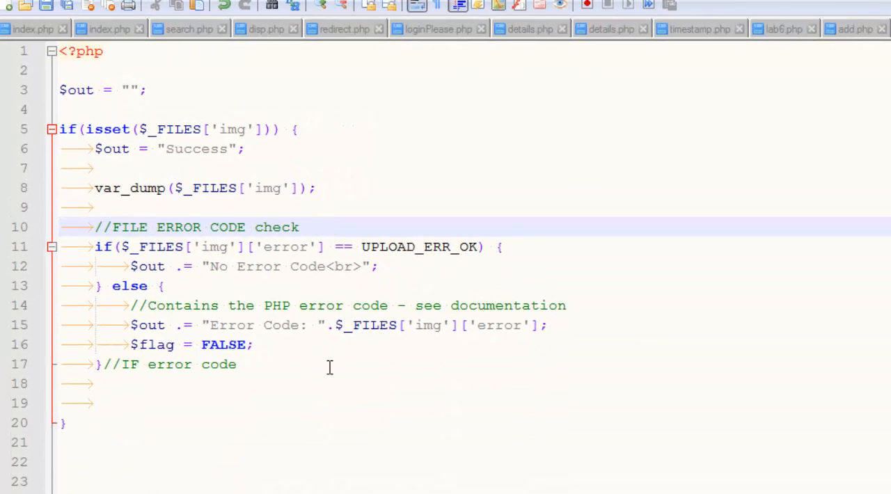
double_click(284, 246)
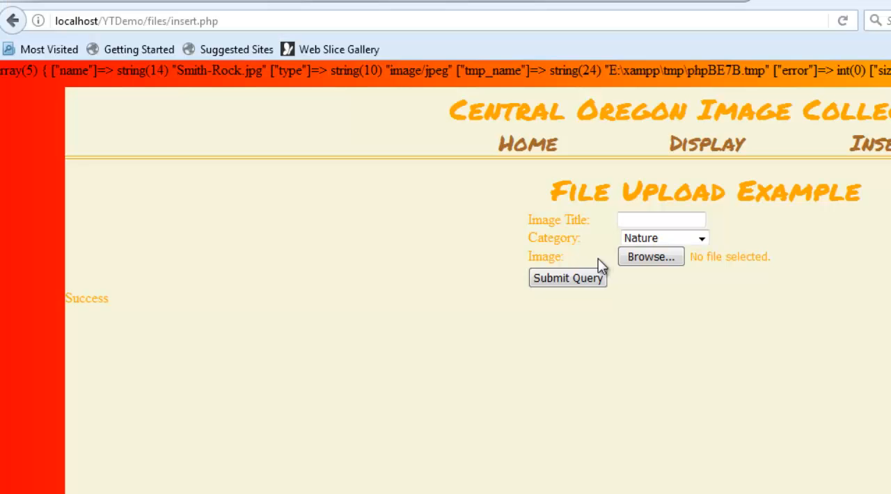
mouse_move(798, 96)
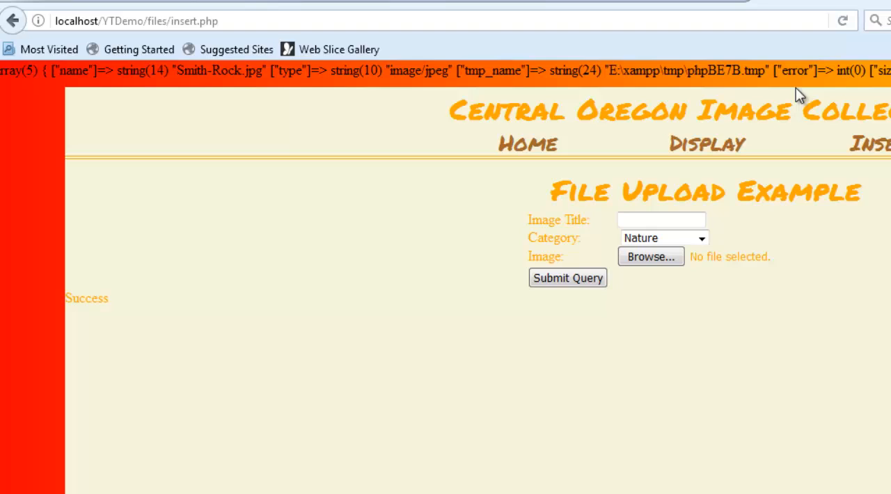
mouse_move(273, 242)
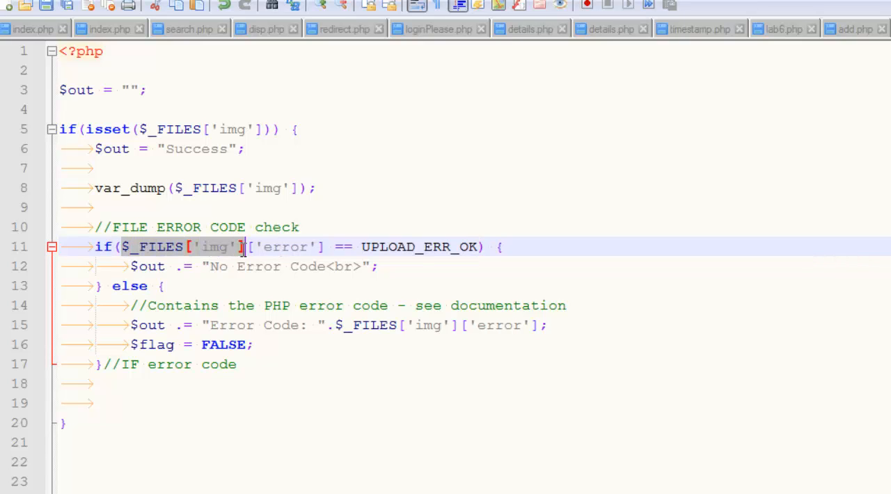
mouse_move(231, 256)
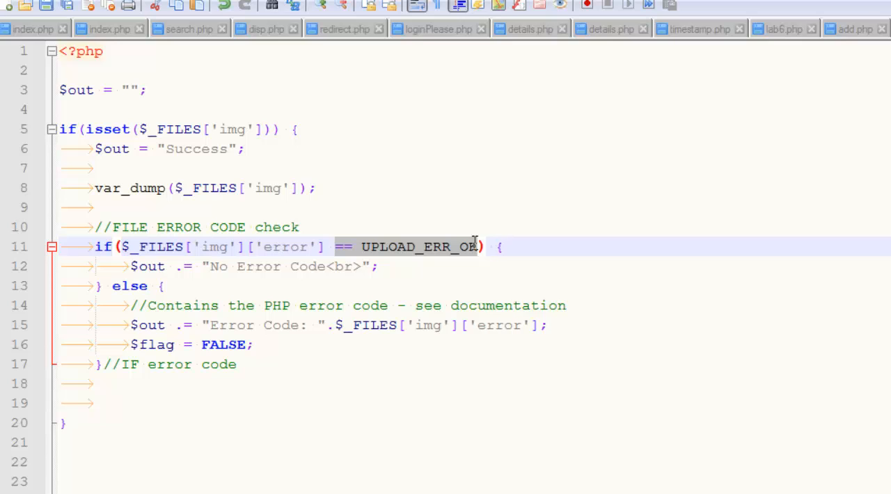
mouse_move(368, 300)
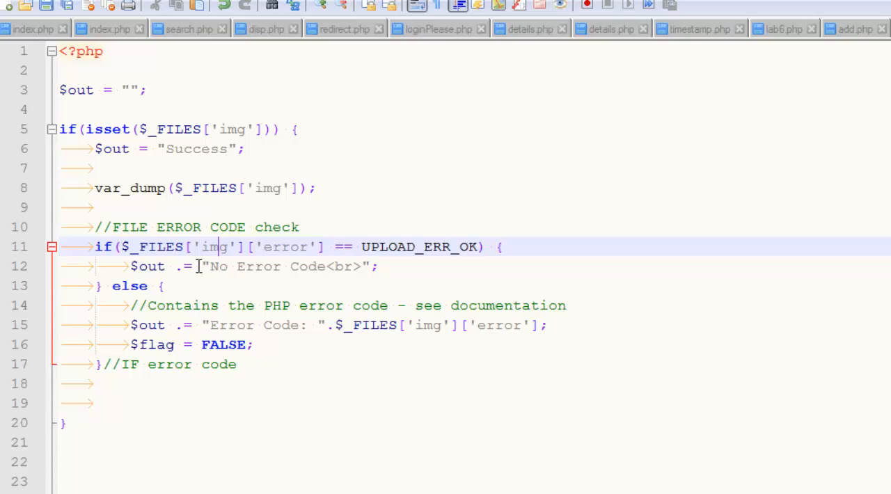
Add $flag = TRUE; under $out = ""; before the isset check
left_click(369, 305)
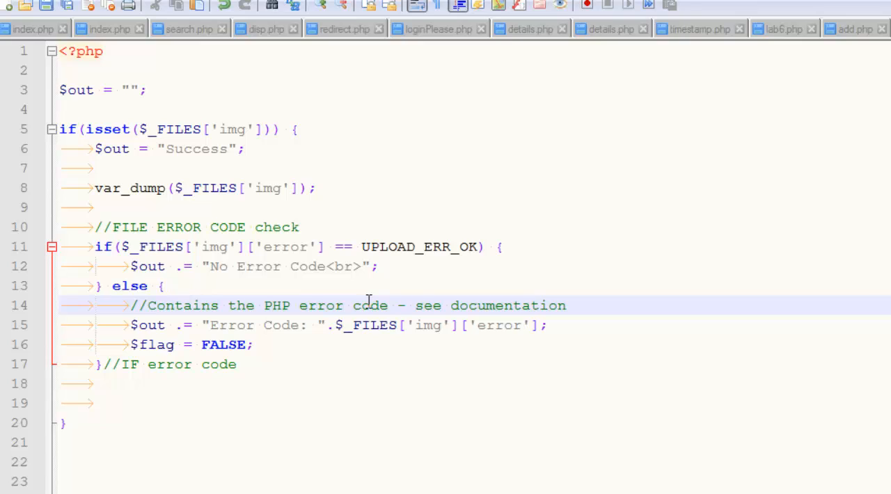
mouse_move(230, 301)
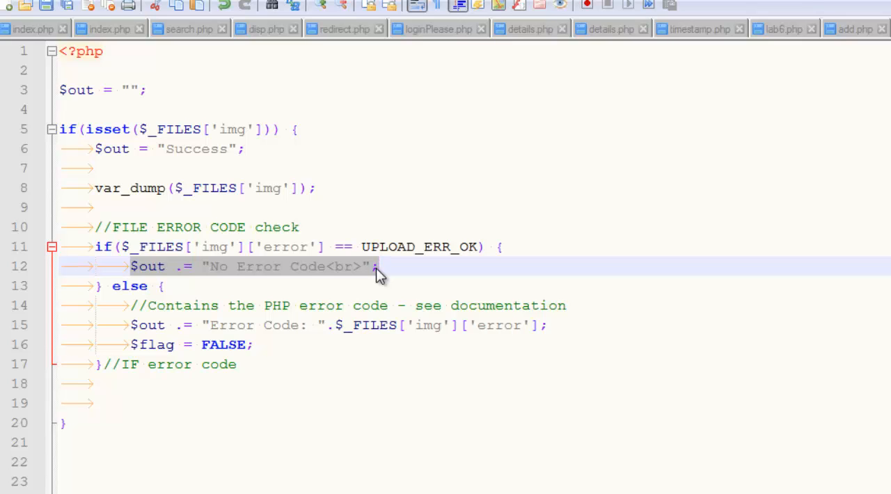
mouse_move(337, 340)
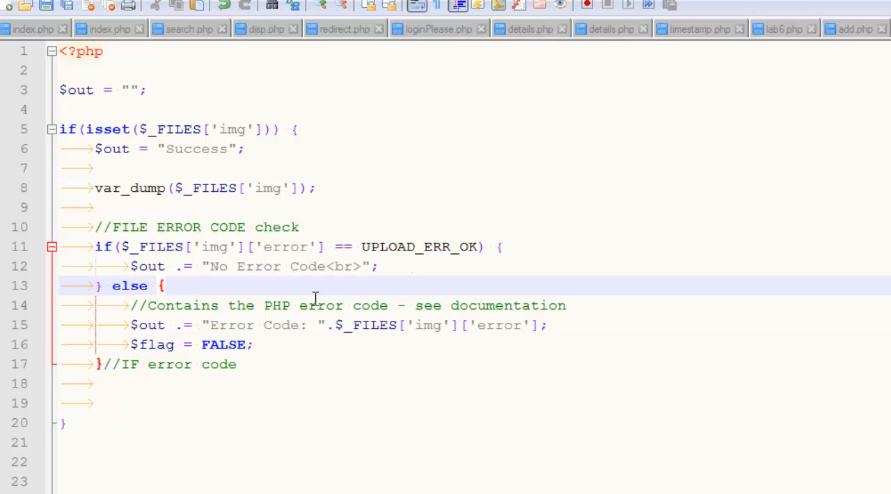
mouse_move(362, 418)
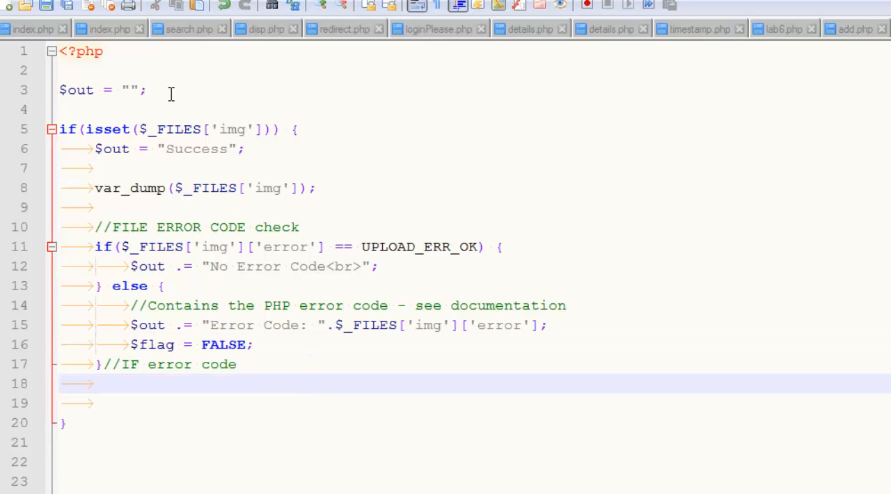
type("$")
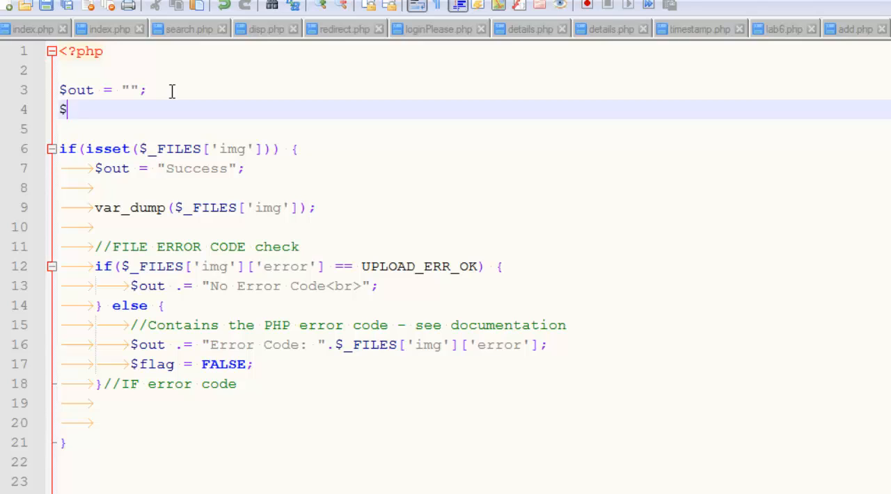
type("flag =")
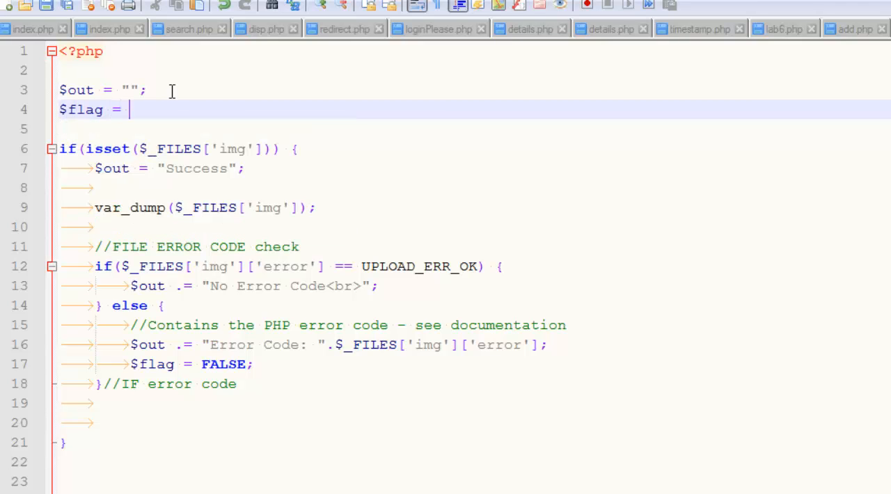
type("TRUE;")
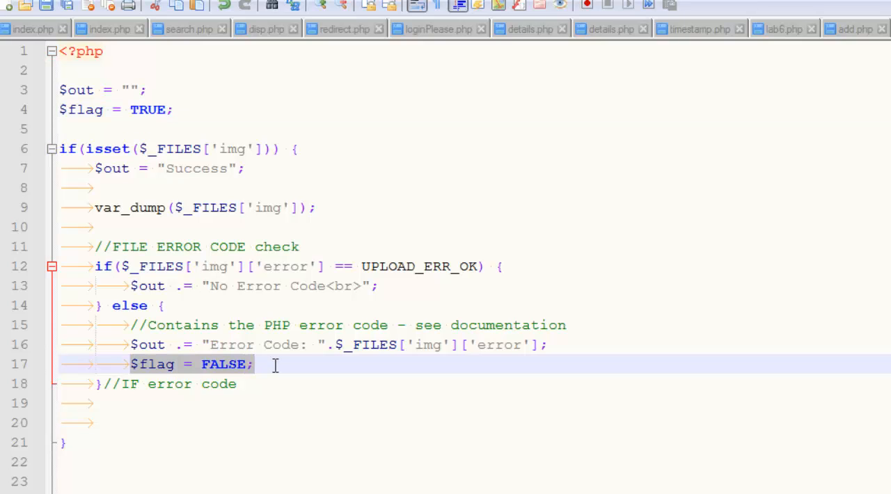
left_click(323, 404)
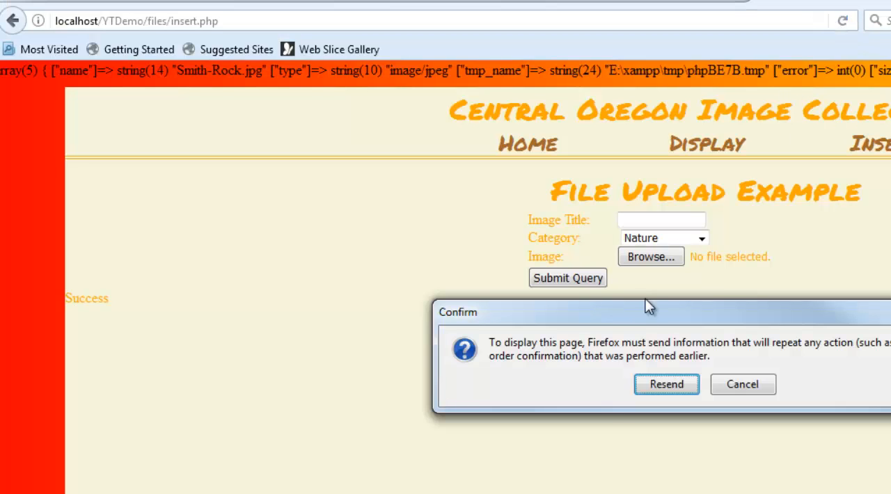
Resend the form data so insert.php reloads with the updated script
left_click(740, 384)
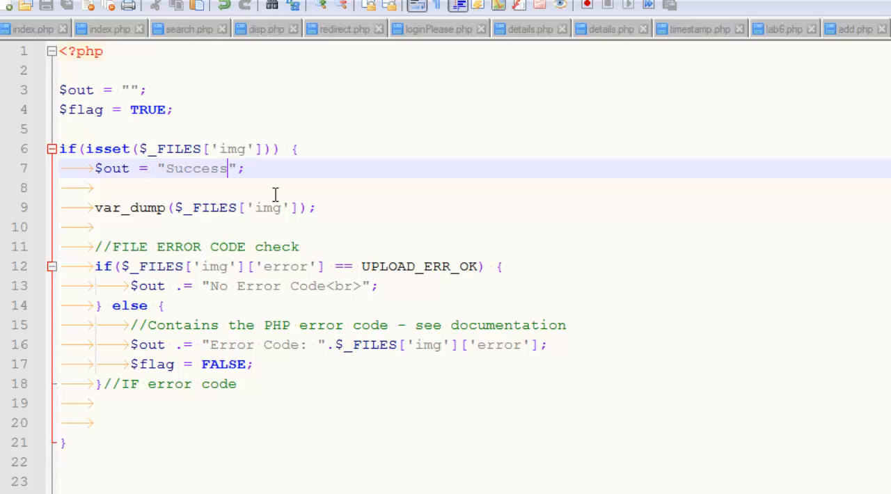
Delete the $out = "Success"; line so var_dump follows the isset check directly
type("<br>")
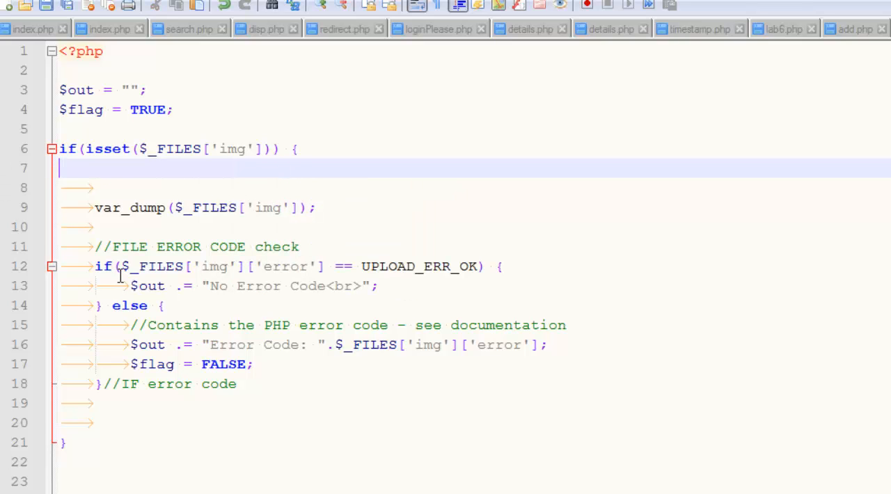
key("Delete")
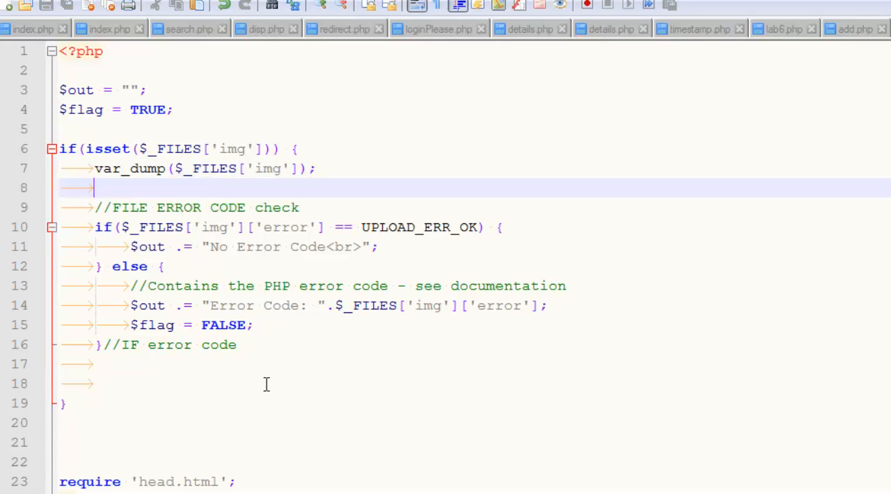
left_click(266, 384)
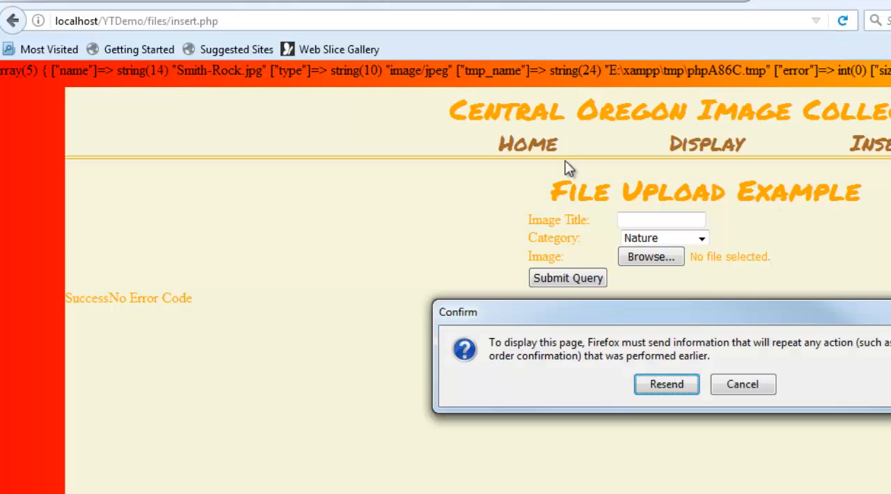
Resend the upload so the page prints only 'No Error Code' under the dumped array
left_click(665, 384)
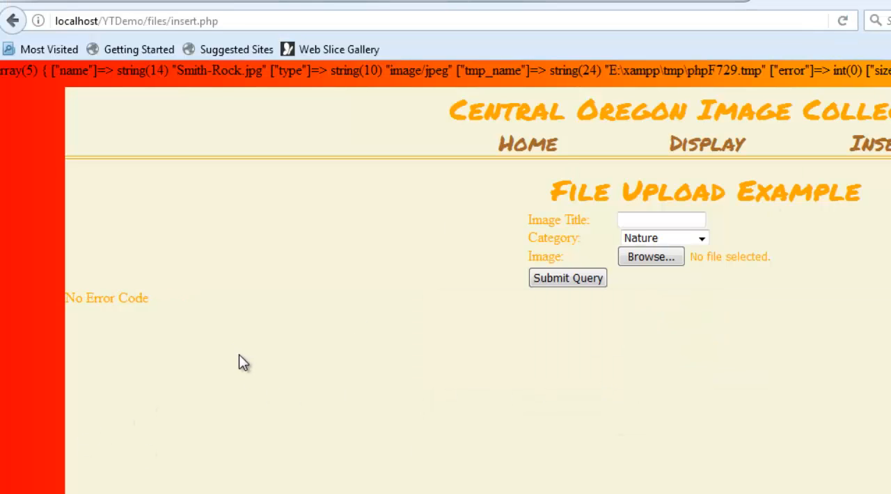
mouse_move(122, 317)
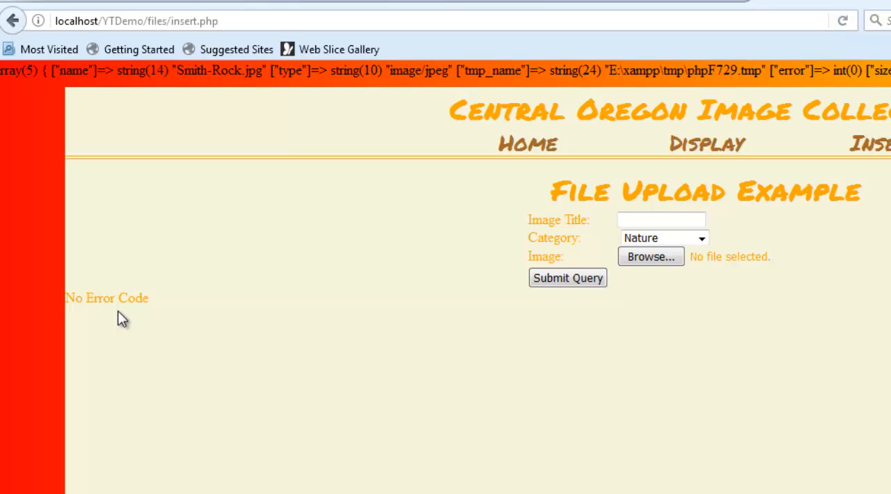
mouse_move(187, 356)
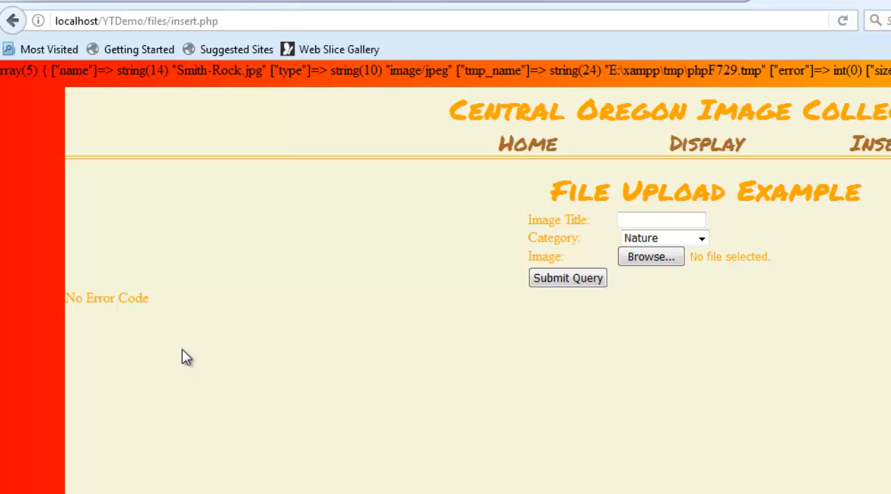
mouse_move(179, 391)
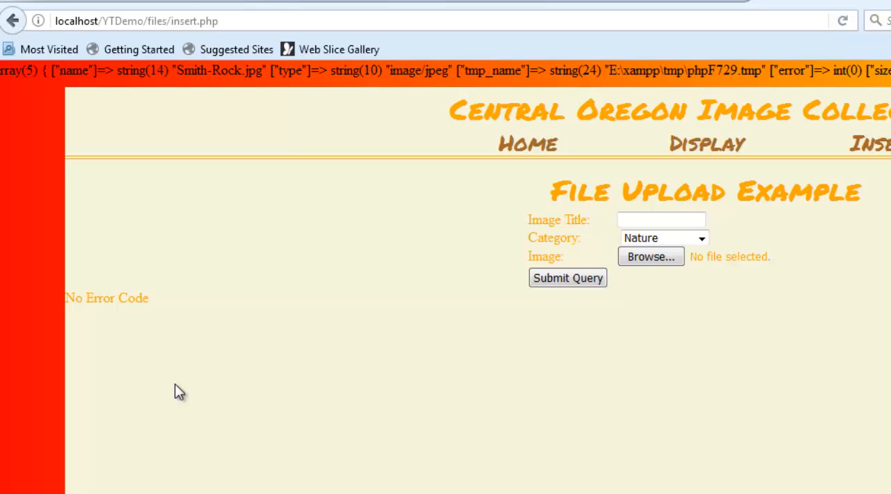
mouse_move(386, 432)
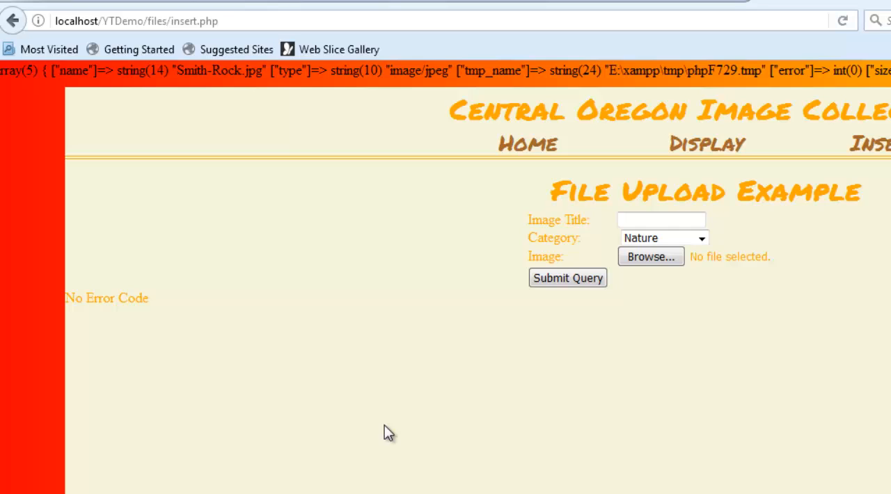